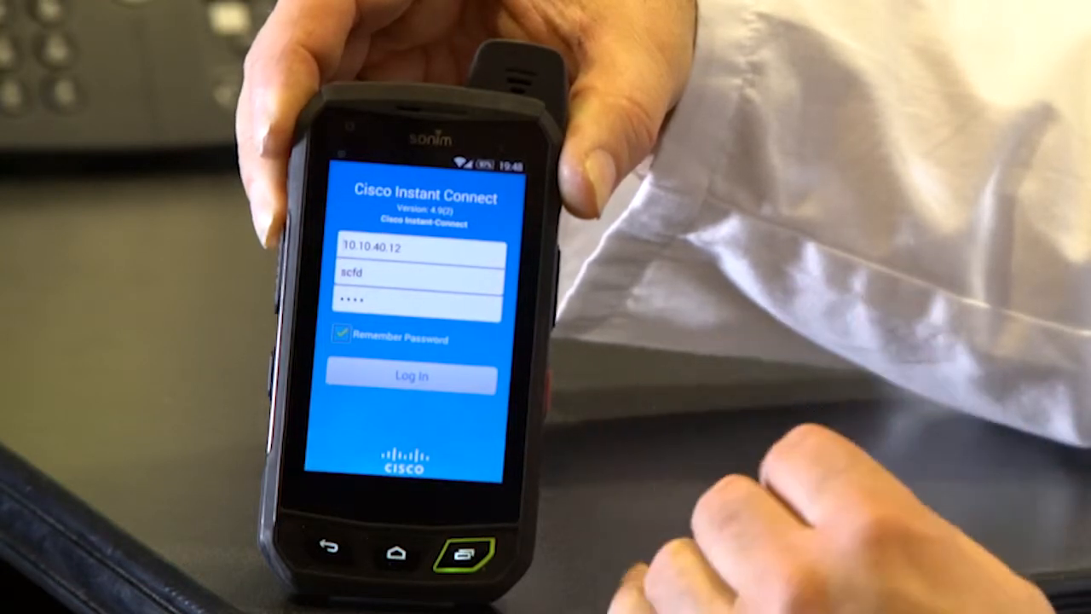
# Log in with the saved server and credentials and accept the Super Bowl 2016 authorized-users-only notice.
pyautogui.click(411, 377)
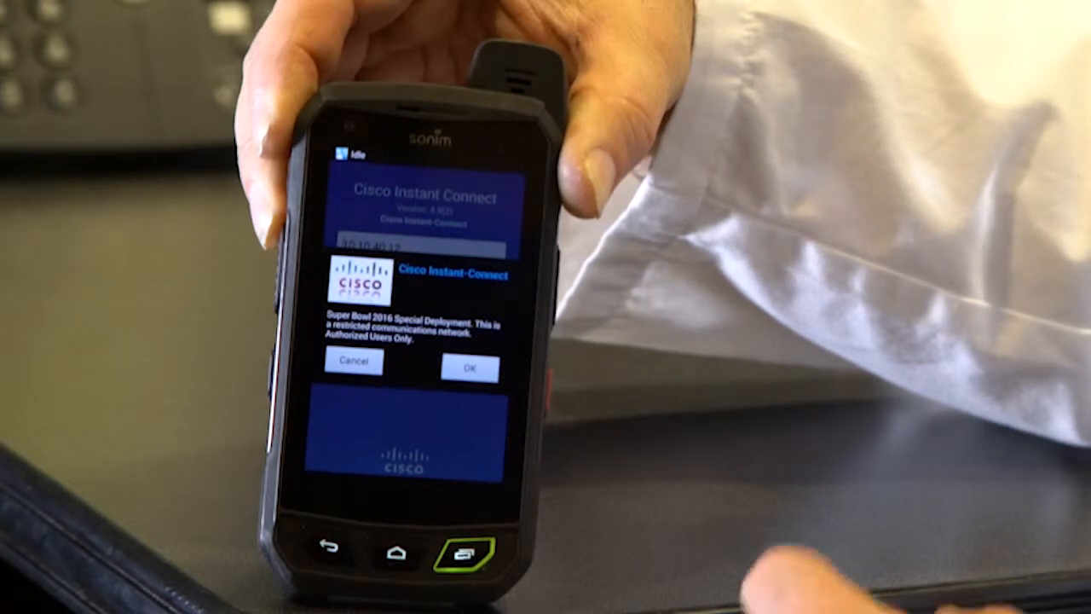
pyautogui.click(470, 368)
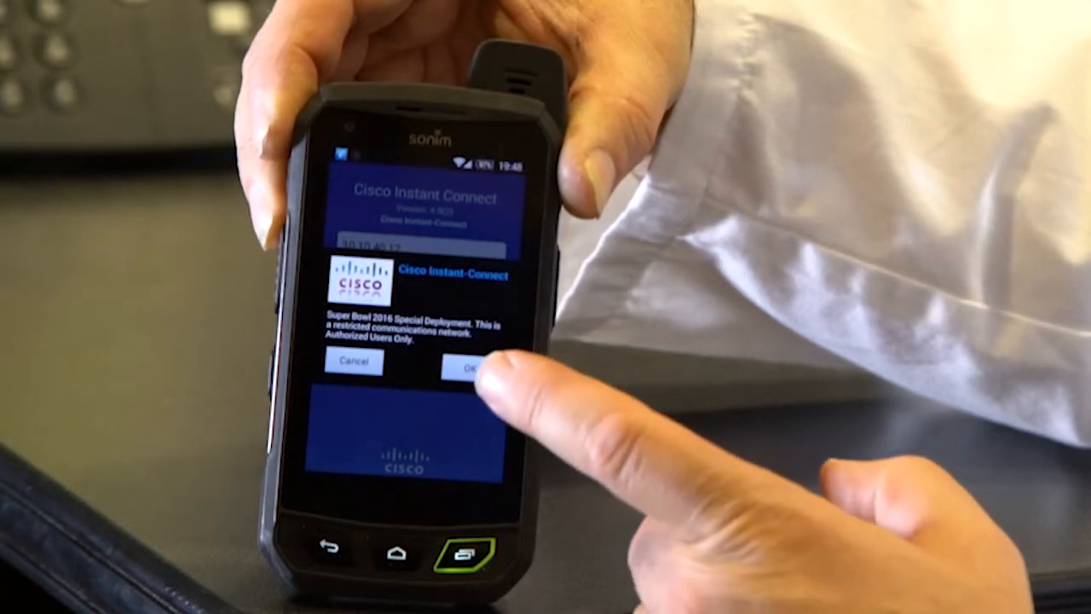
pyautogui.click(474, 361)
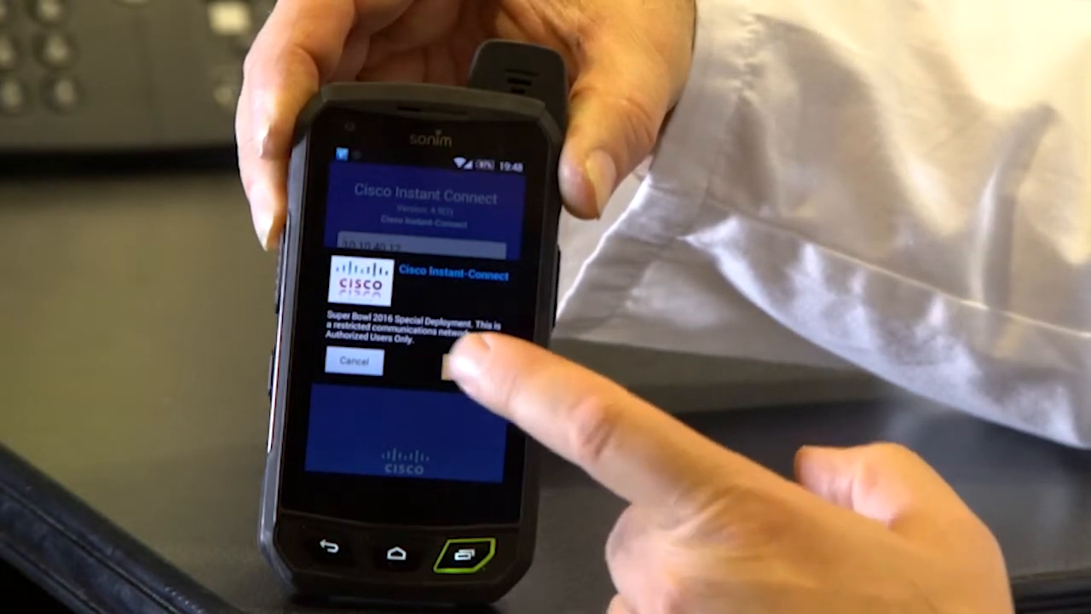
pyautogui.click(454, 362)
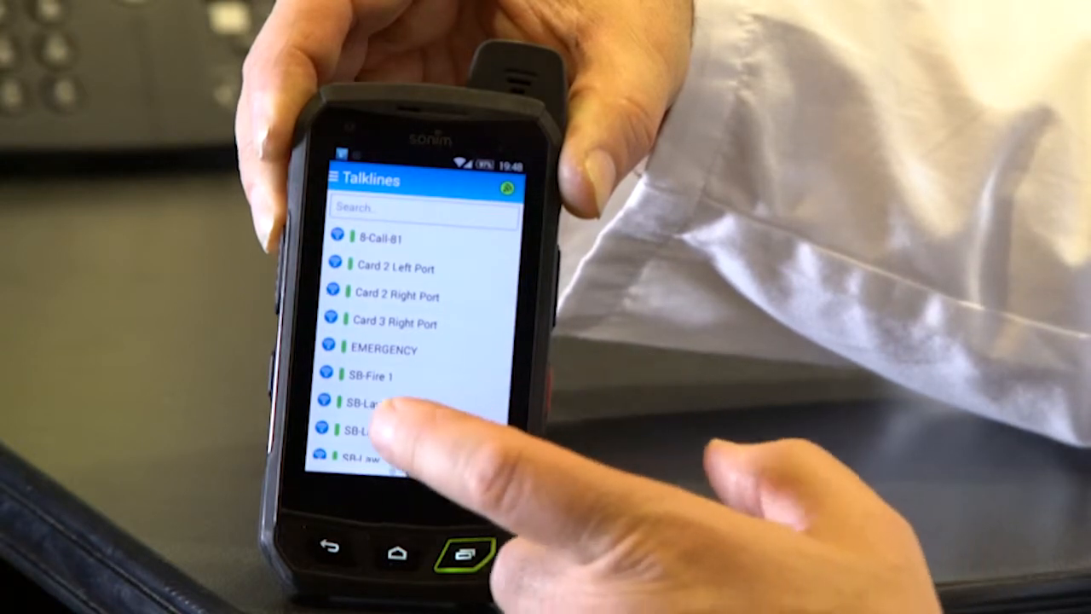
# Select the EMERGENCY talkline from the list, showing Santa Clara Fire (scfd) online.
pyautogui.click(375, 406)
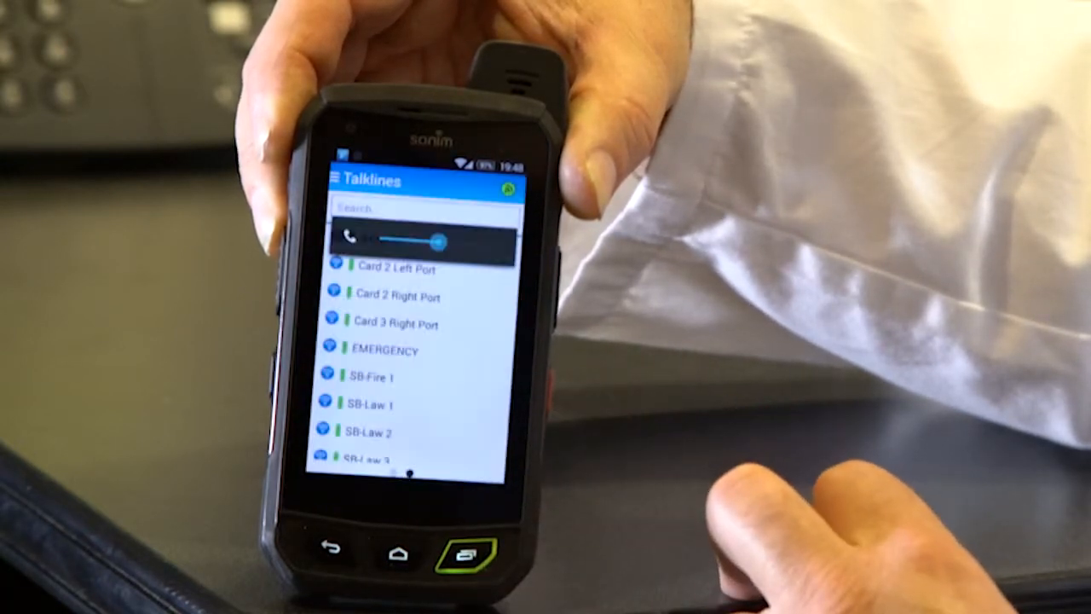
pyautogui.click(368, 404)
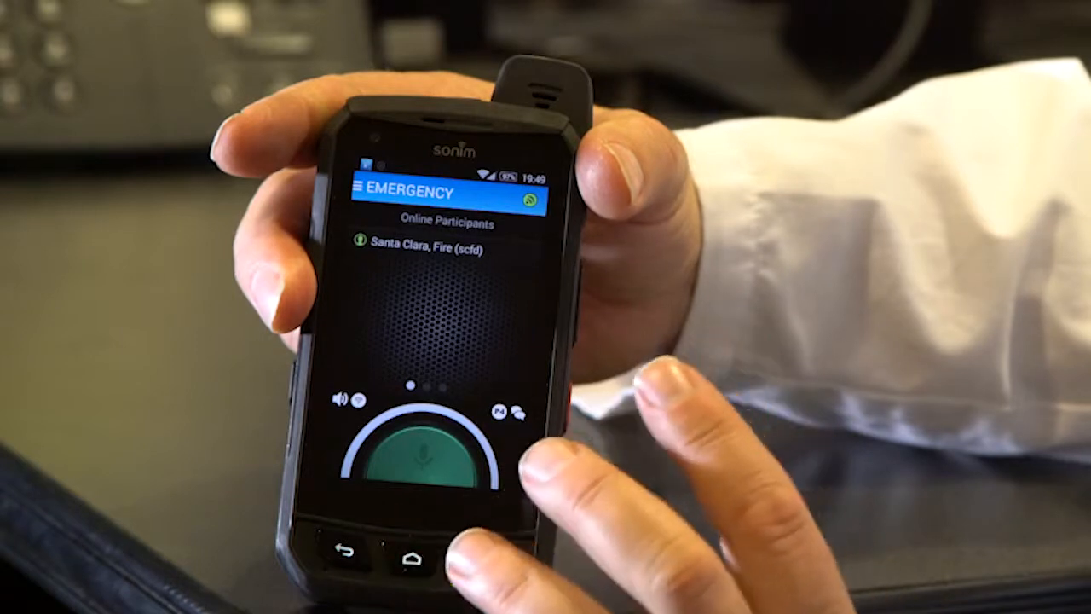
# Key two push-to-talk voice transmissions on the EMERGENCY talkline to Santa Clara Fire (scfd).
pyautogui.click(418, 457)
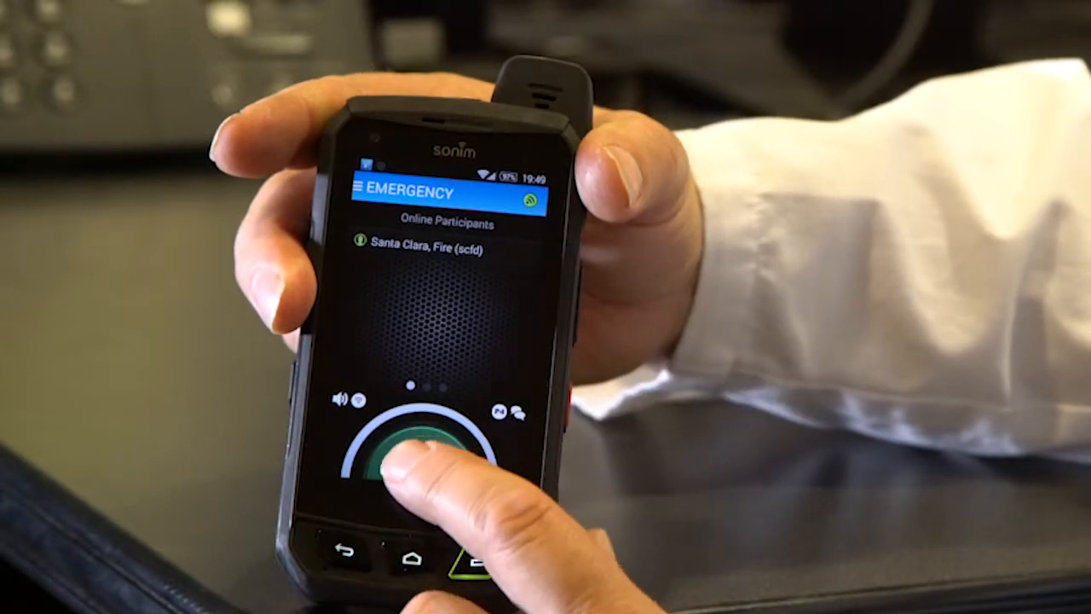
pyautogui.click(417, 460)
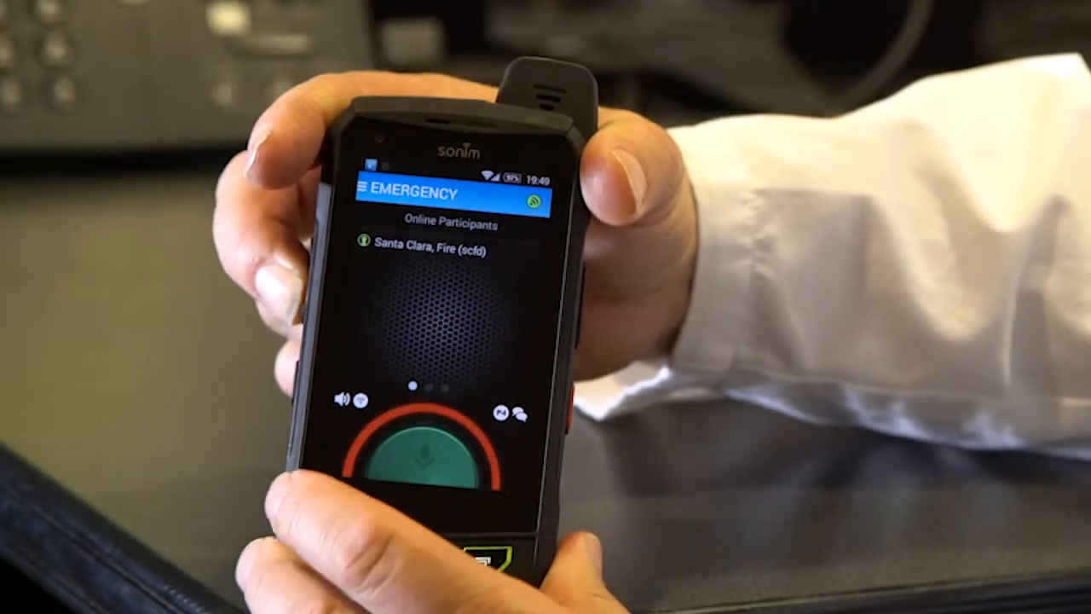
pyautogui.click(426, 452)
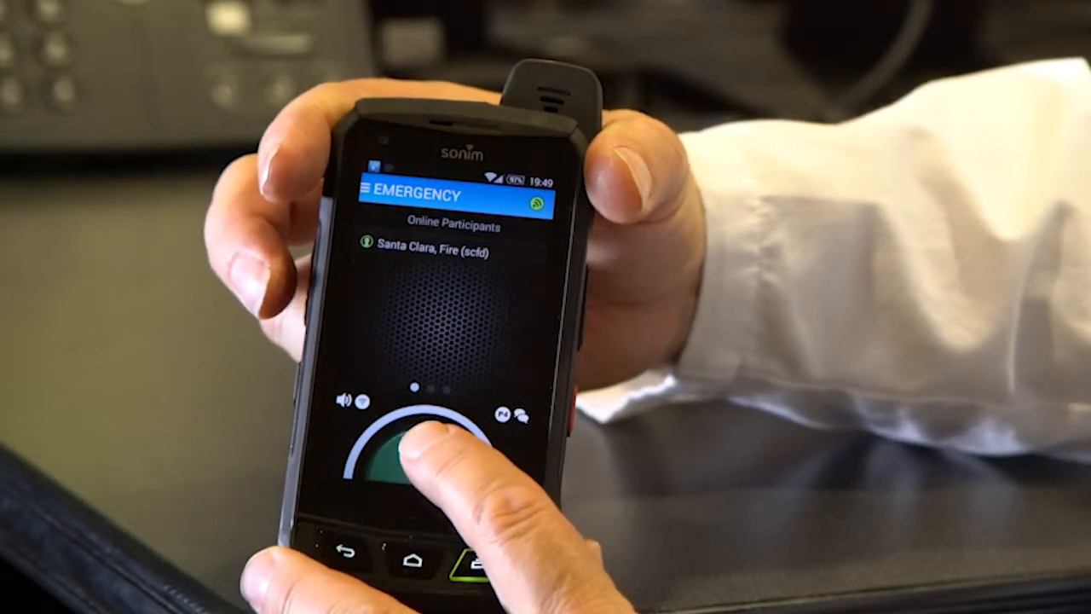
pyautogui.click(418, 447)
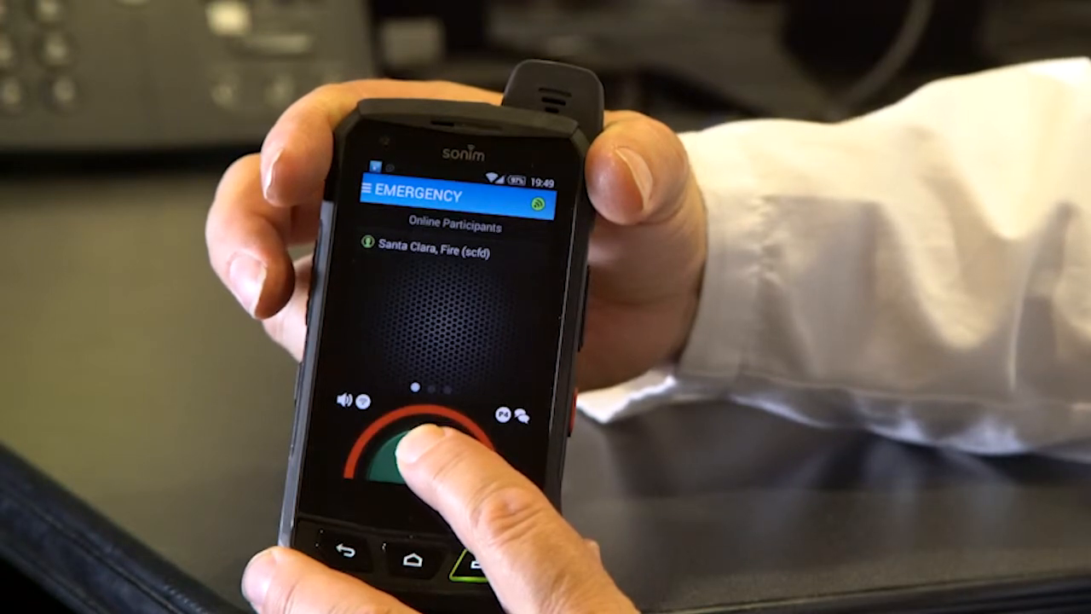